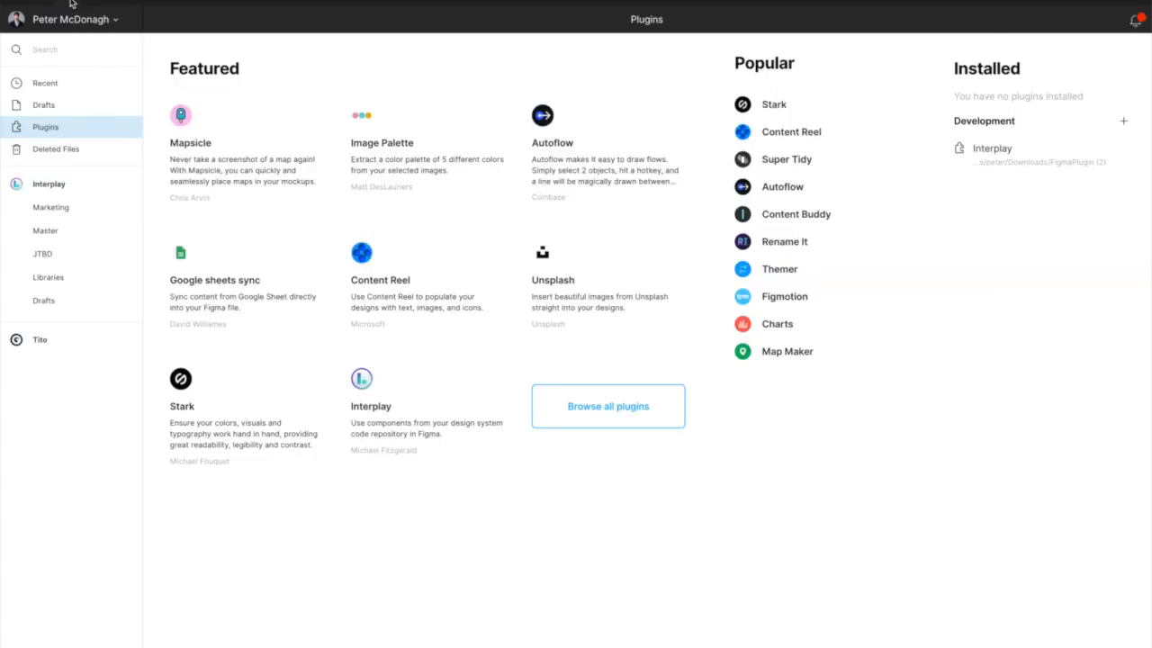
mouse_move(400, 406)
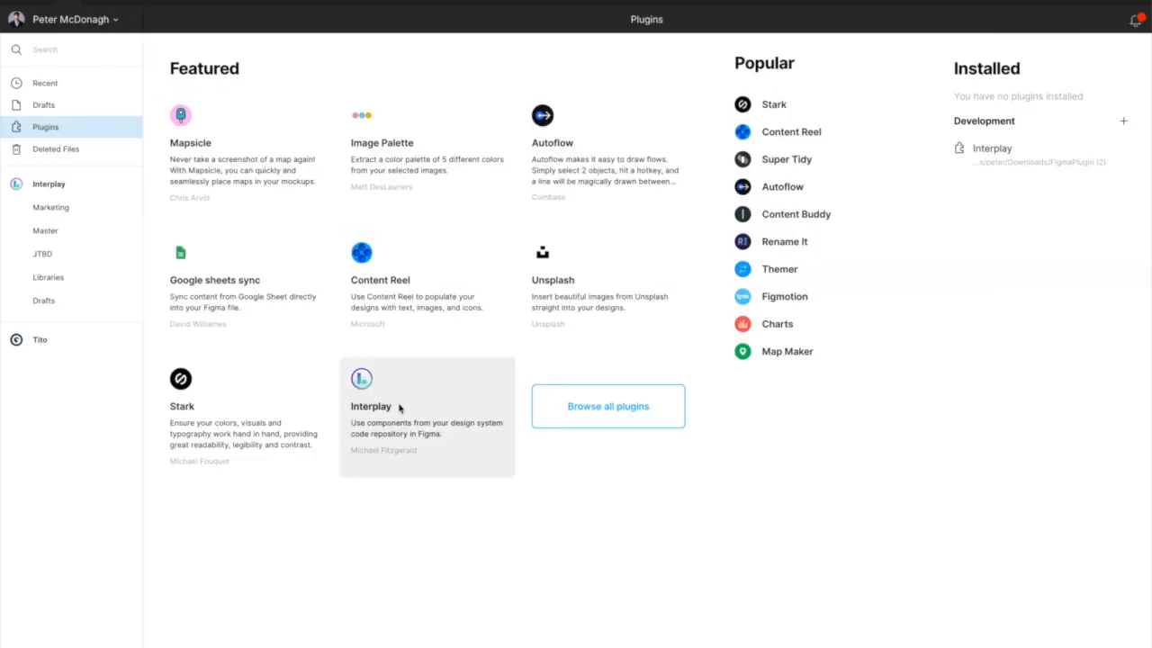
- Install the Interplay plugin from its details page under Featured plugins
left_click(371, 407)
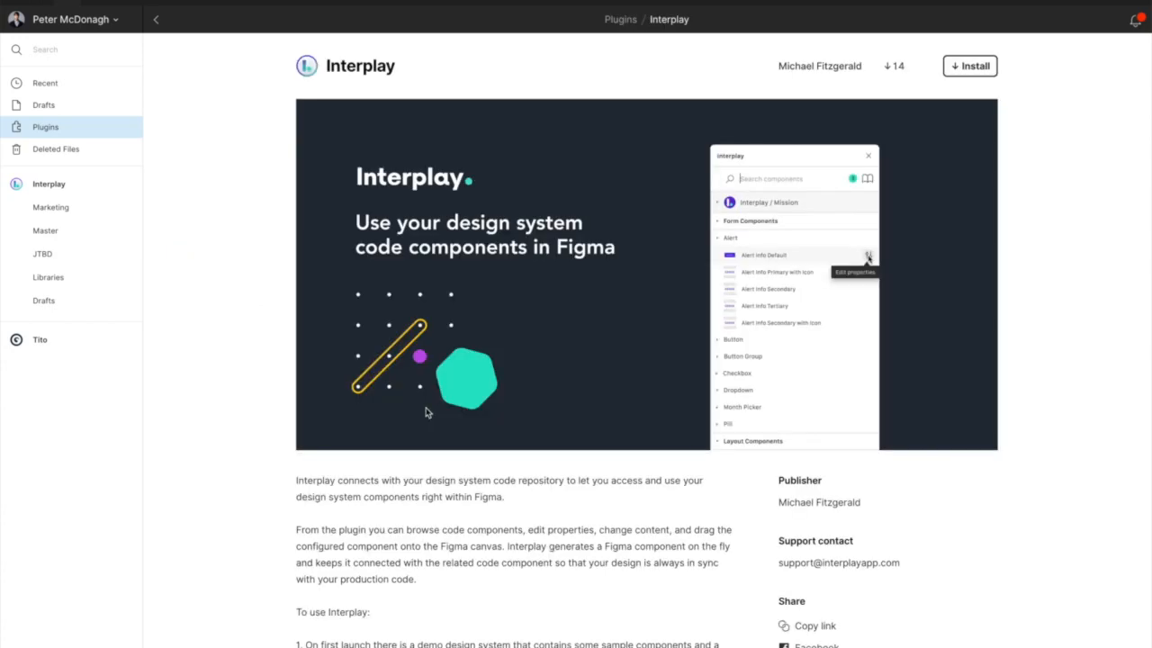
left_click(968, 64)
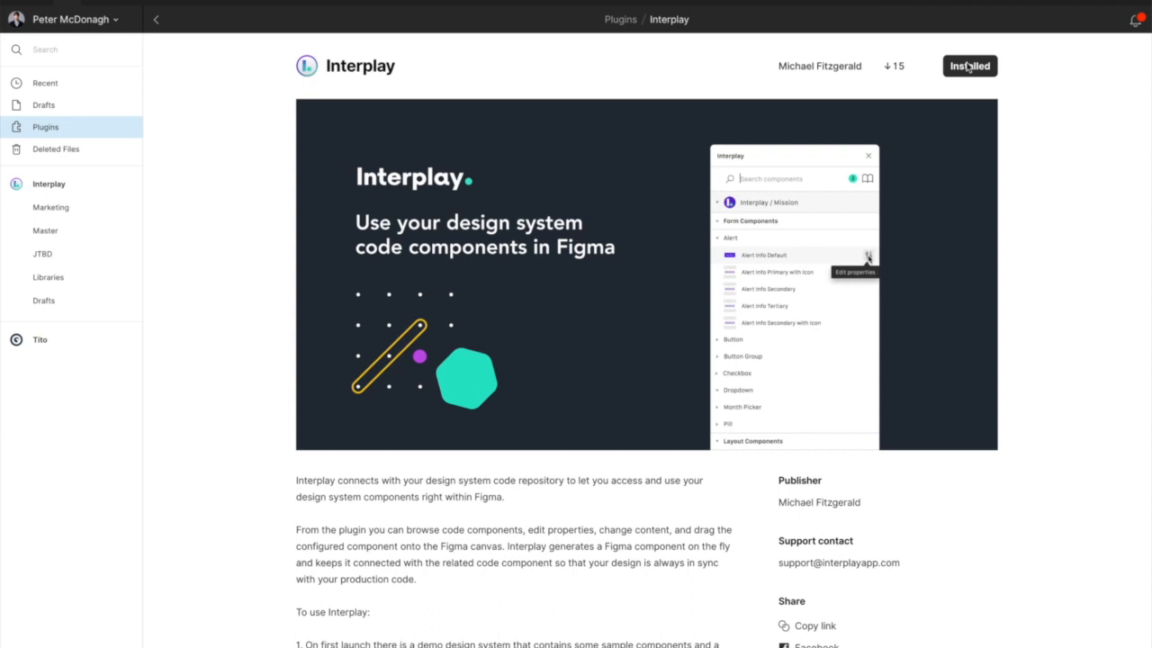
mouse_move(212, 16)
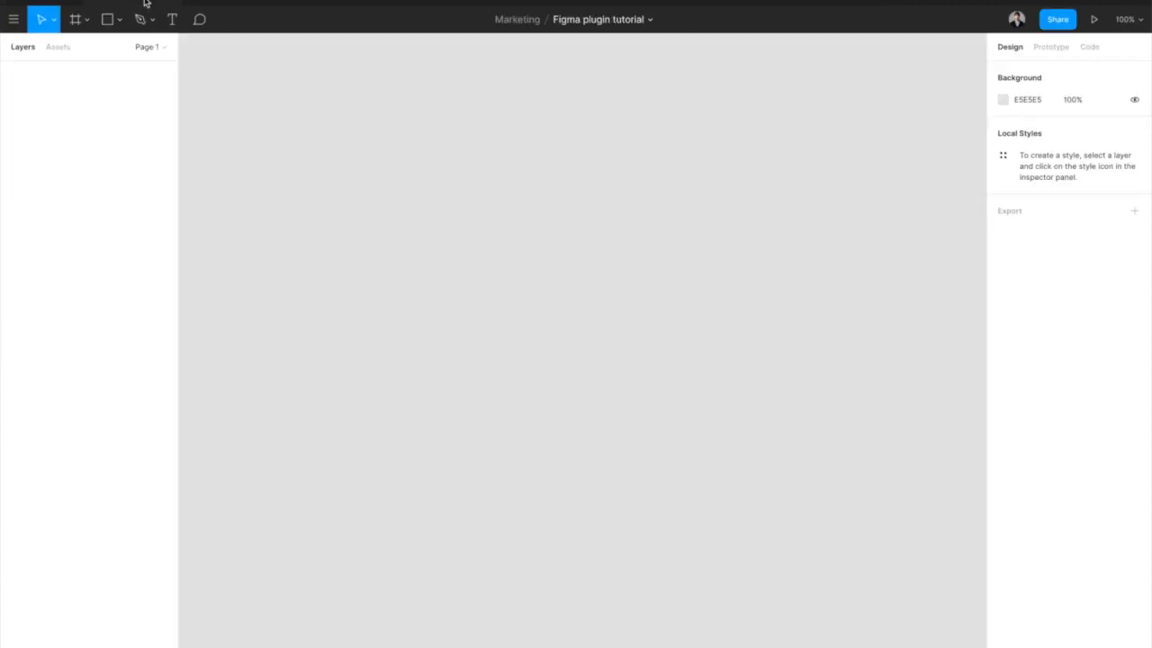
- Run the Interplay plugin from the main menu's Plugins list in the tutorial file
left_click(14, 18)
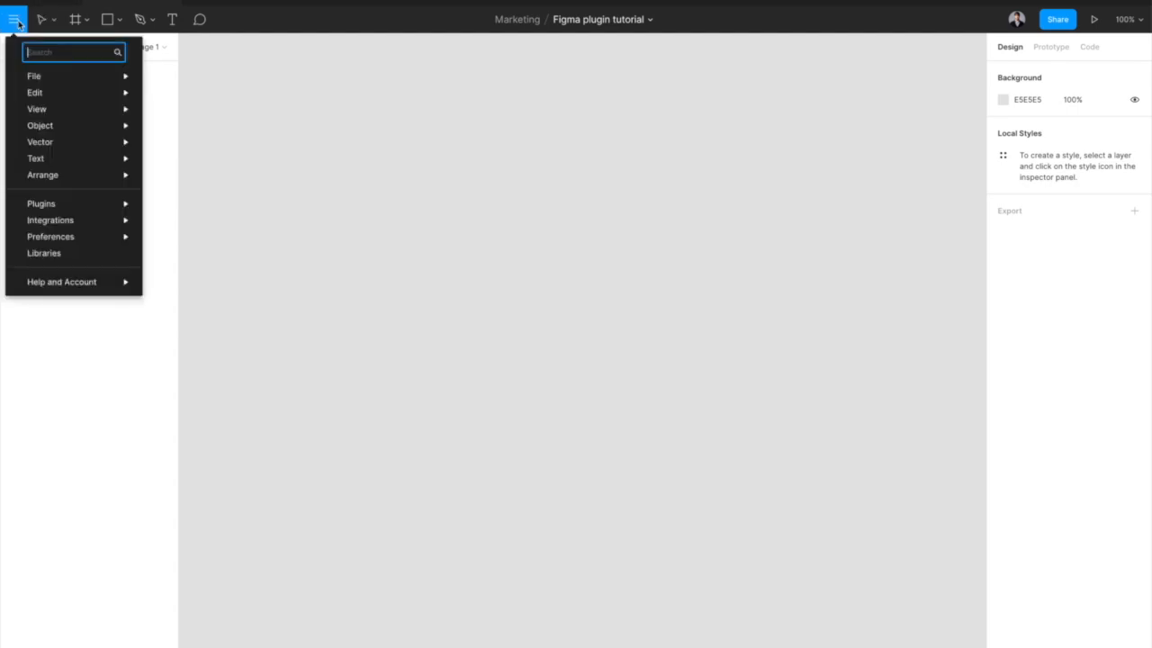
mouse_move(41, 203)
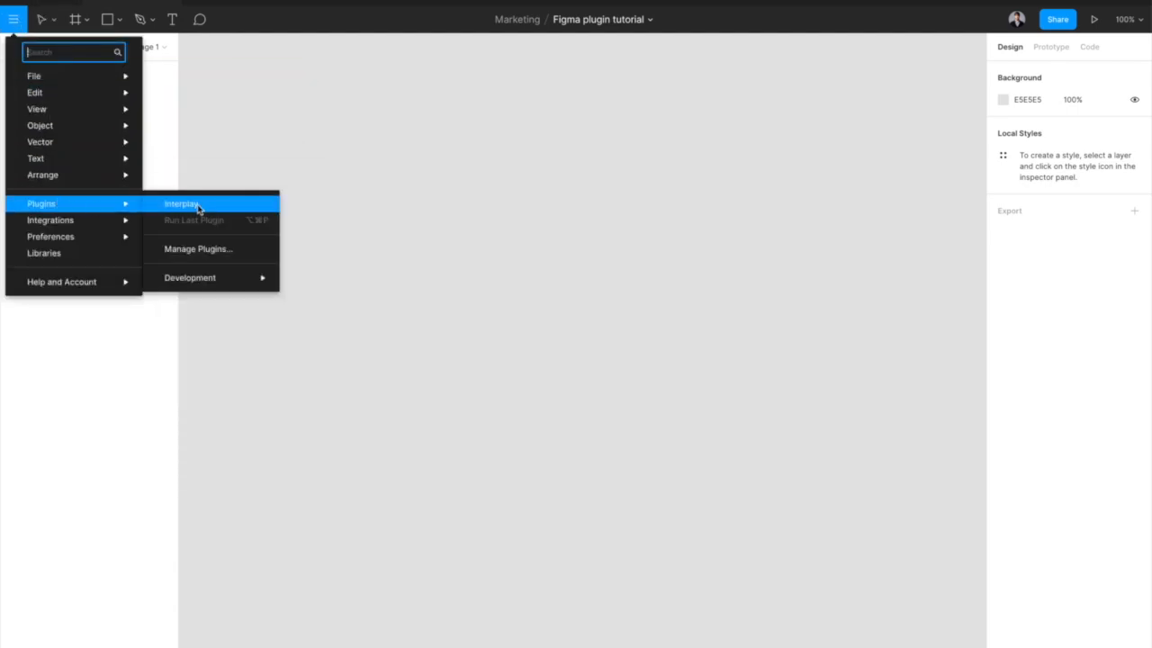
left_click(180, 204)
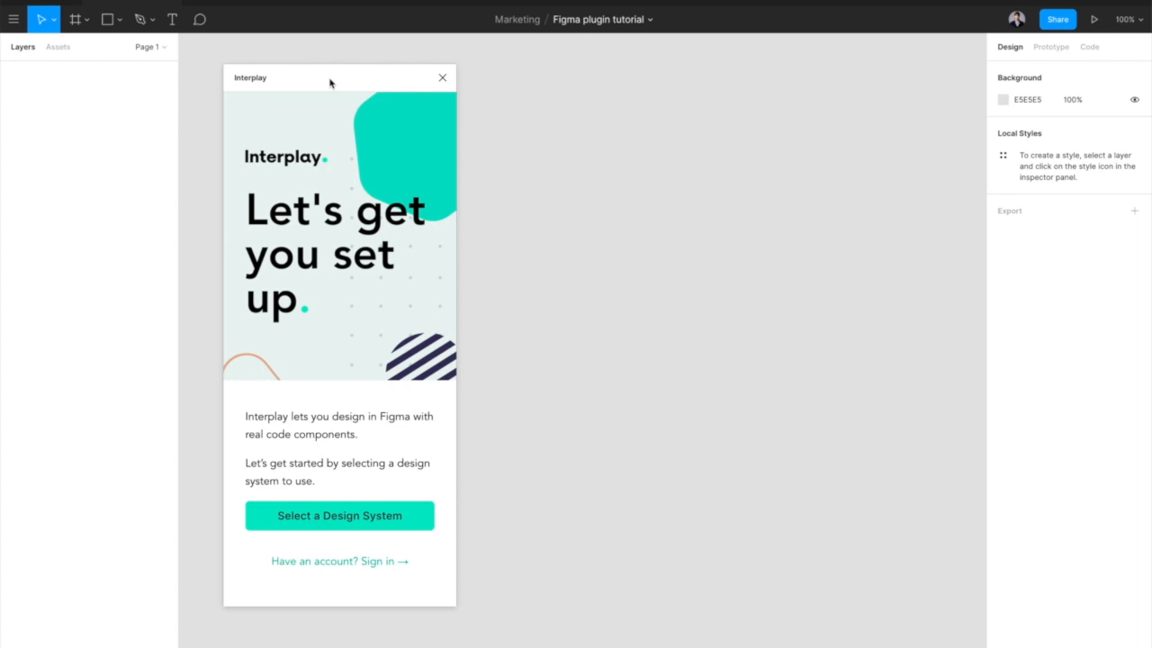
mouse_move(335, 331)
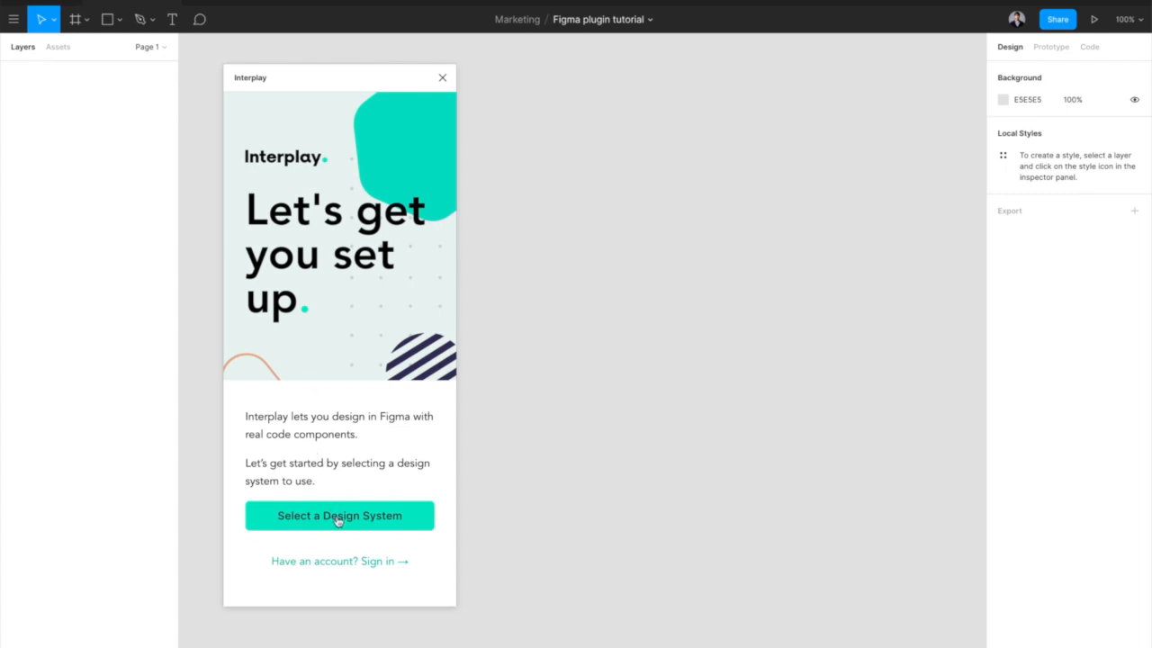
- Choose Ant Design as the Interplay design system, listing its Data Display components
left_click(338, 514)
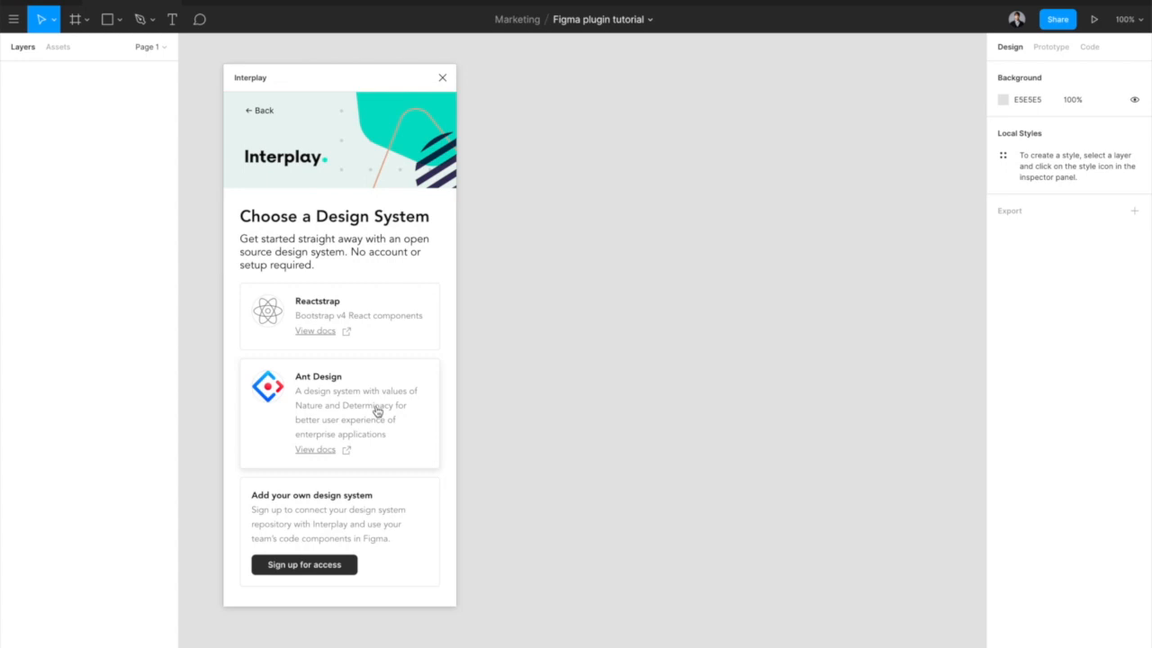
left_click(339, 412)
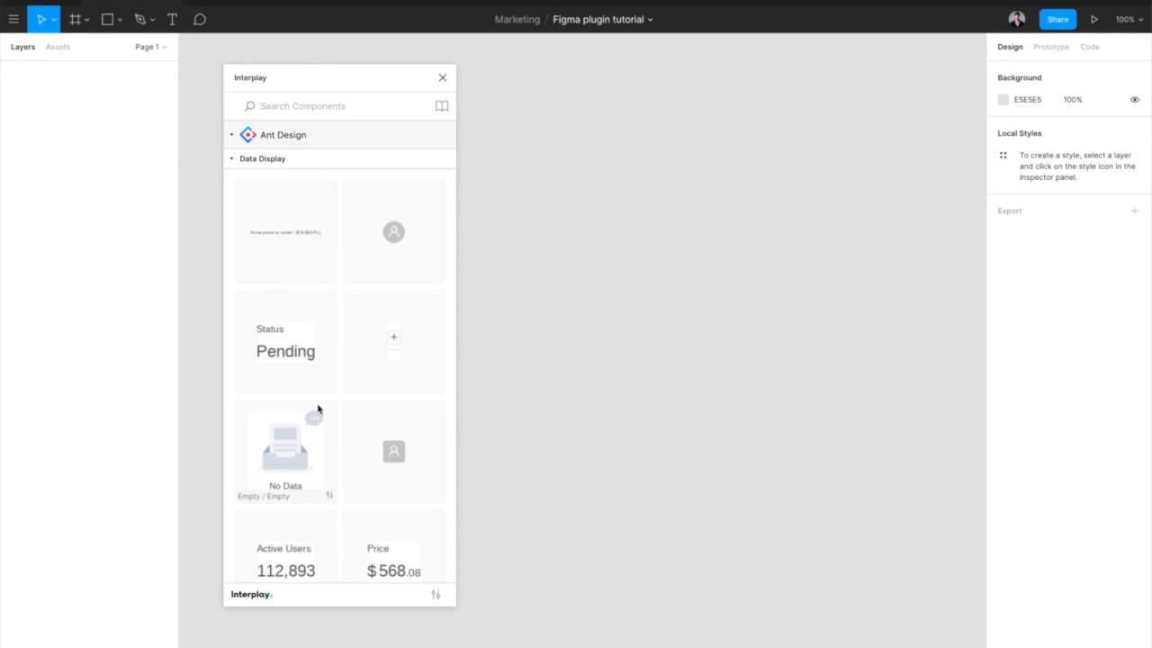
mouse_move(299, 388)
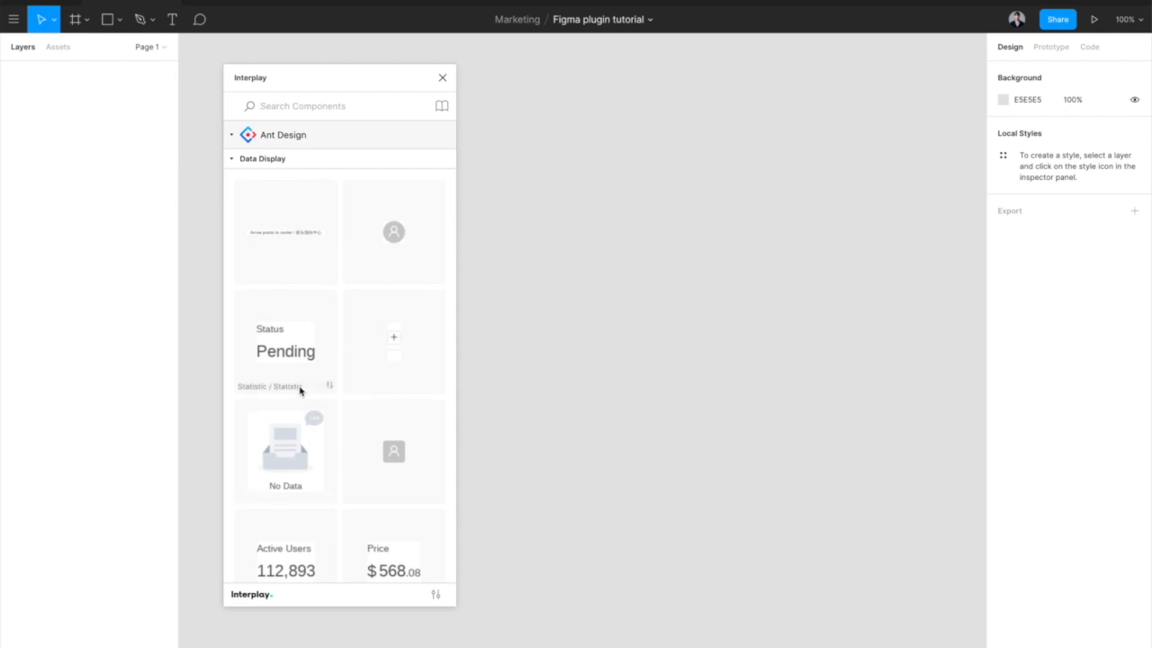
- Drag the Ant Design popover Click Me button onto the canvas and scroll to the Card component
scroll("down", 3)
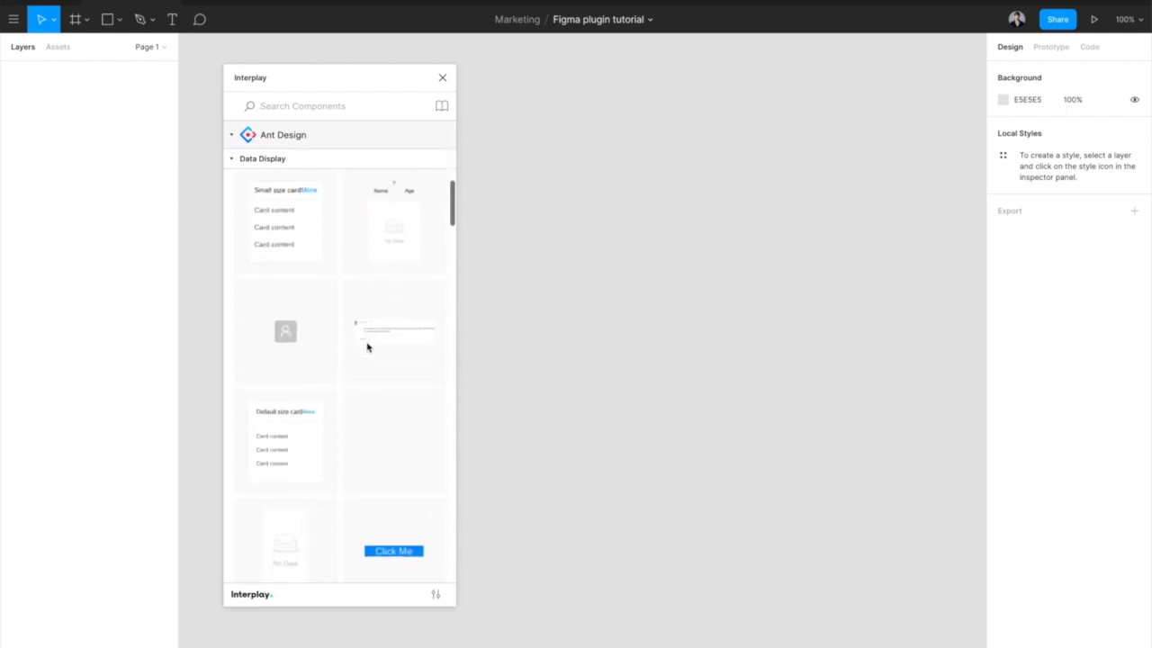
scroll("down", 3)
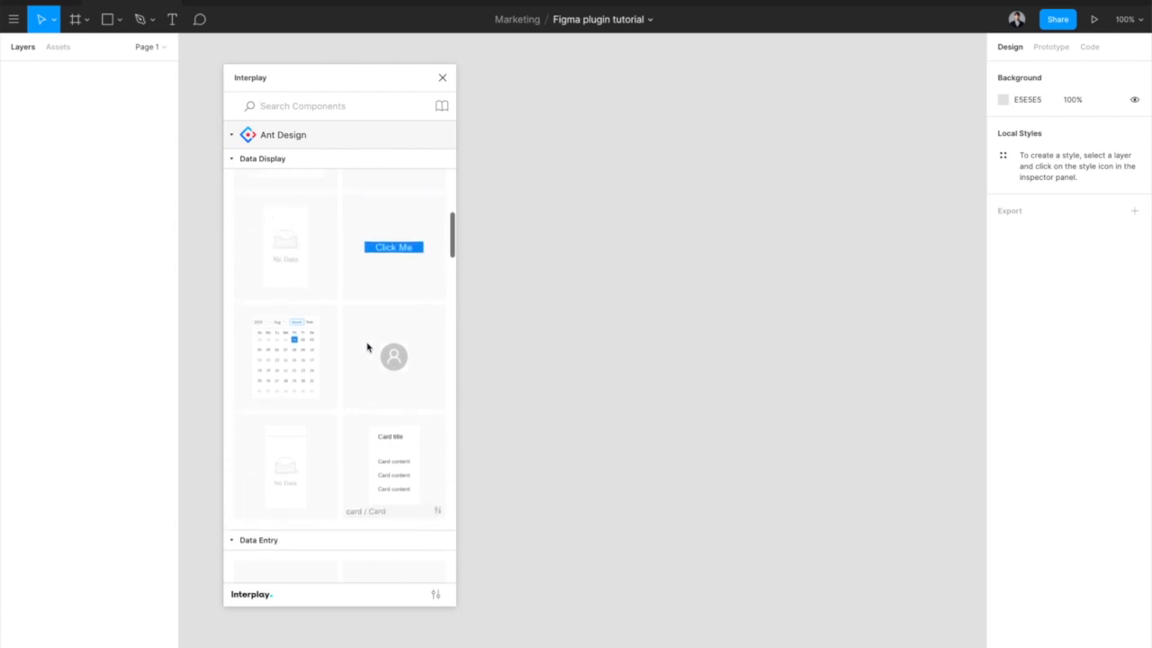
scroll("down", 3)
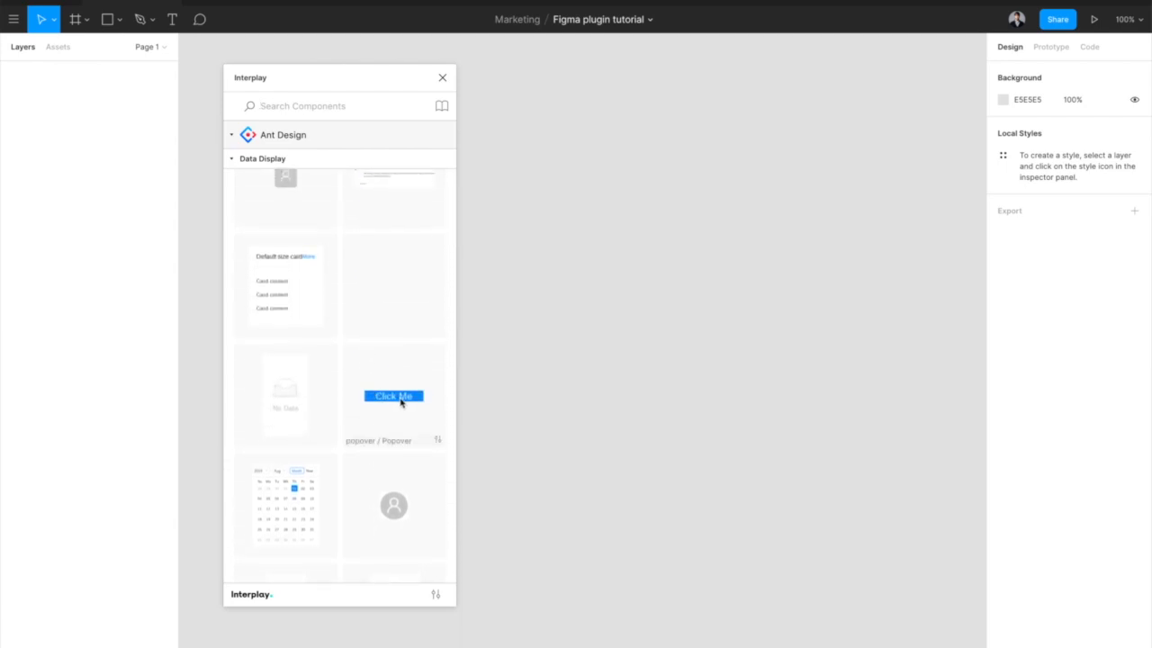
left_click_drag(392, 396, 626, 335)
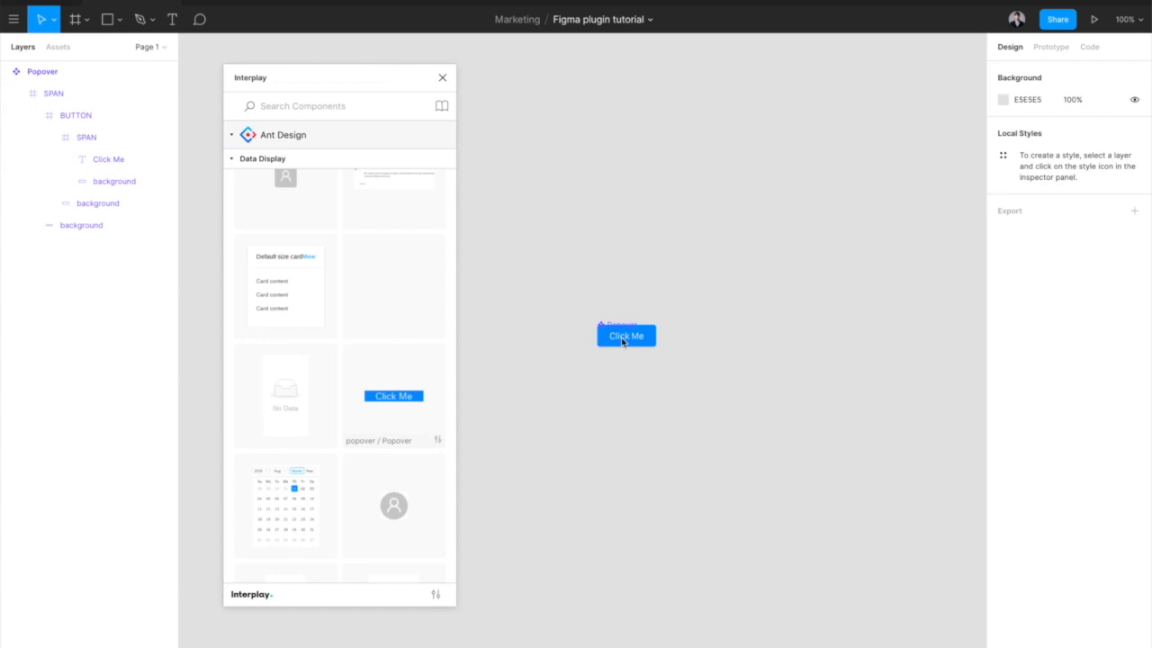
scroll("down", 3)
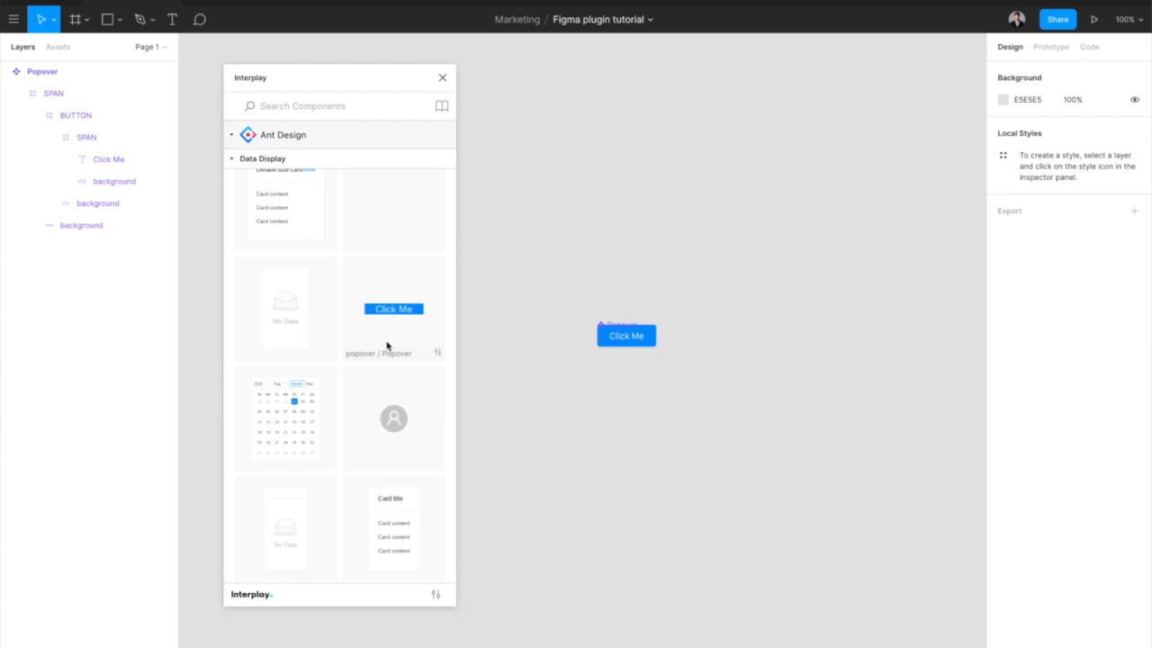
scroll("down", 3)
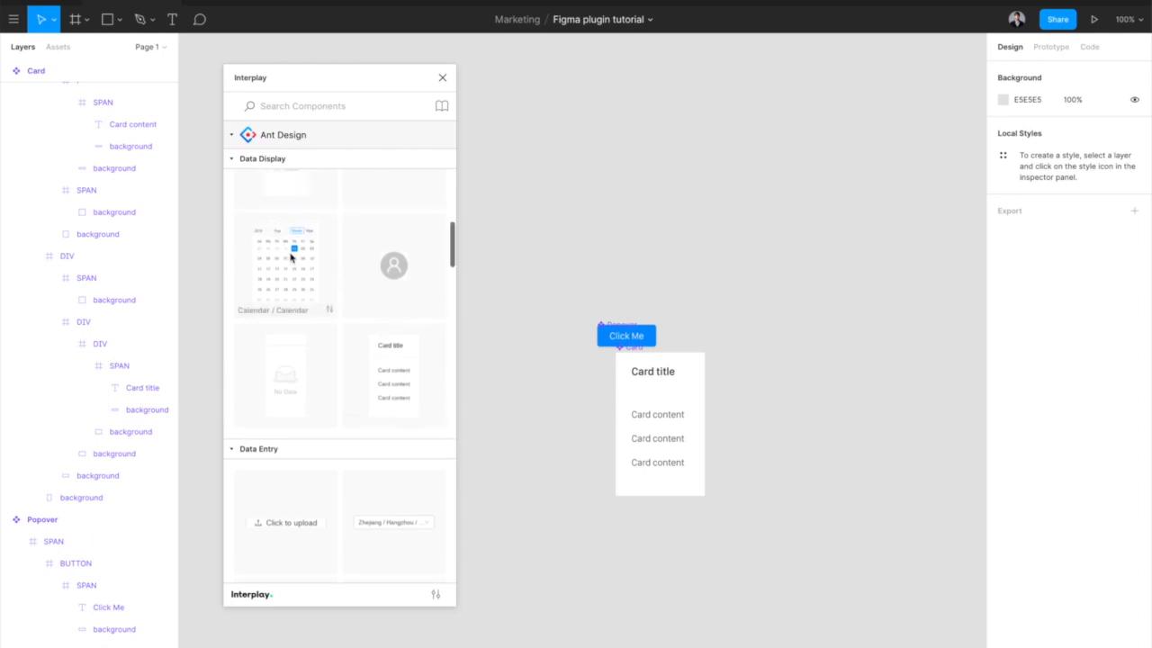
mouse_move(790, 242)
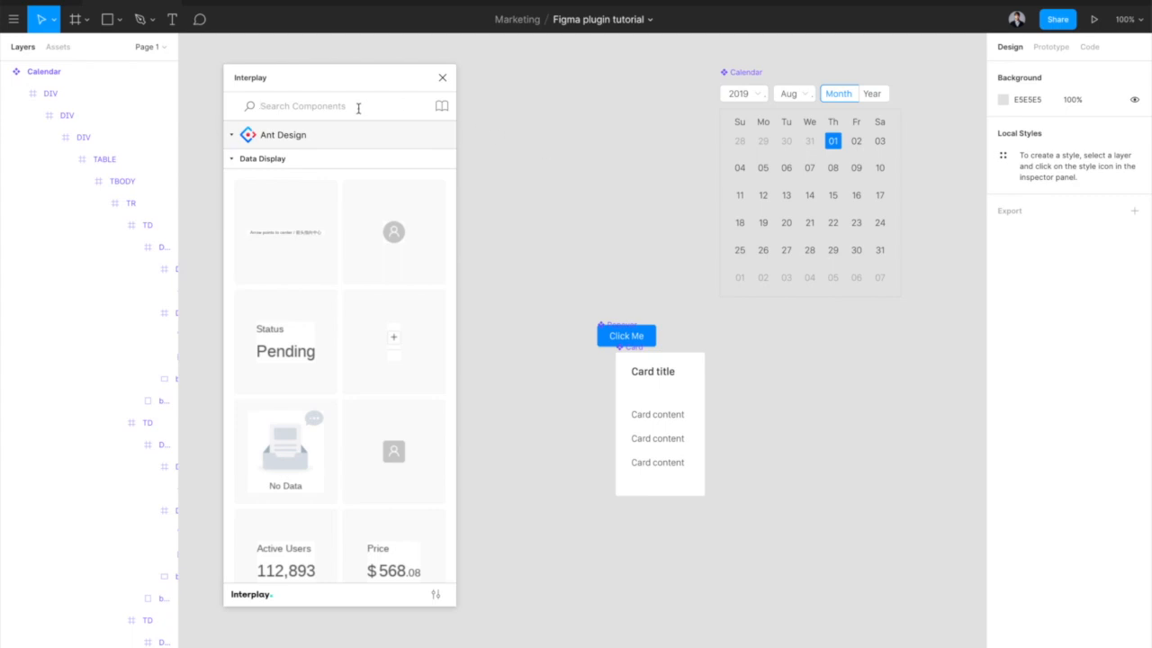
- Search 'aler' for the Alert component and set its type to success
type("aler")
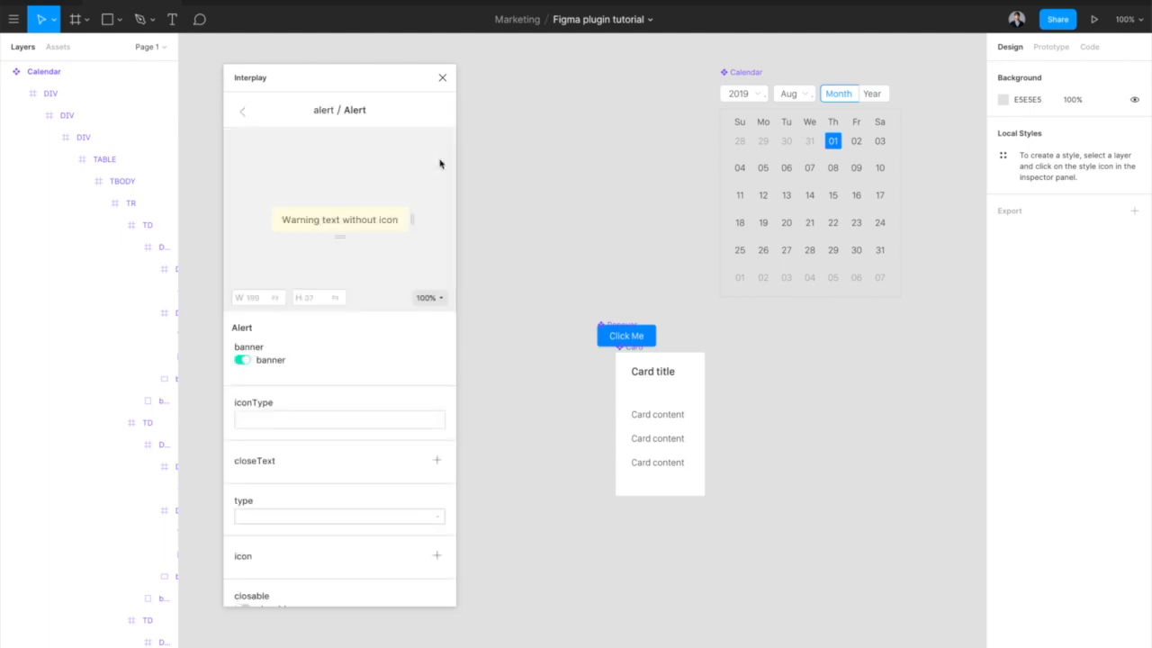
mouse_move(367, 381)
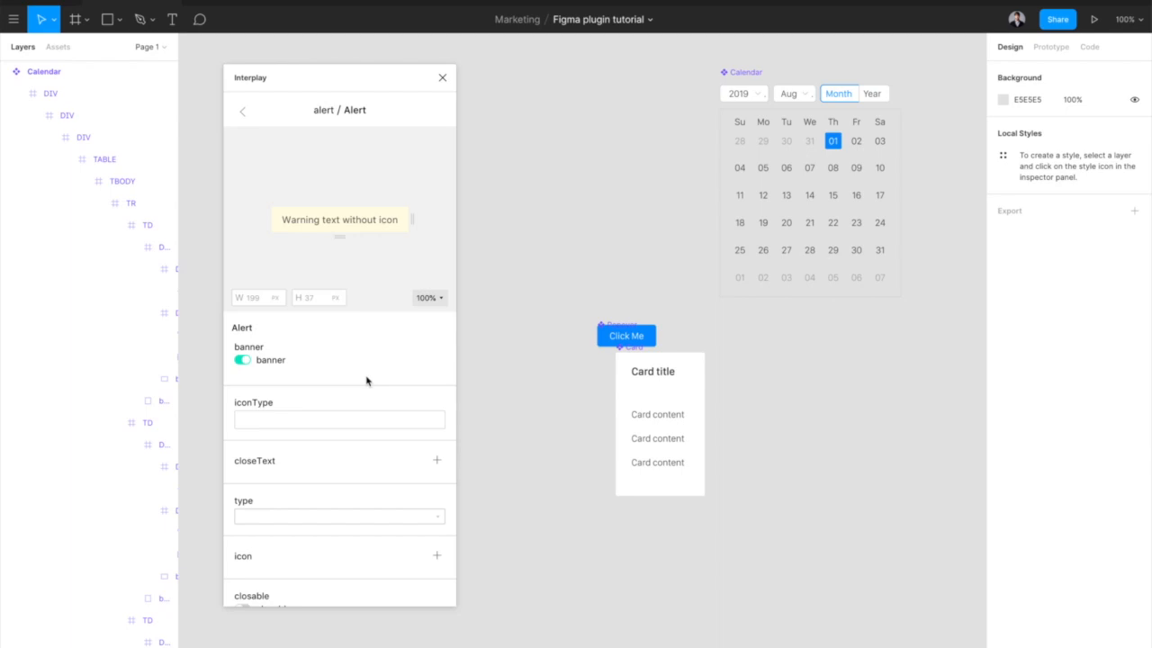
scroll("down", 3)
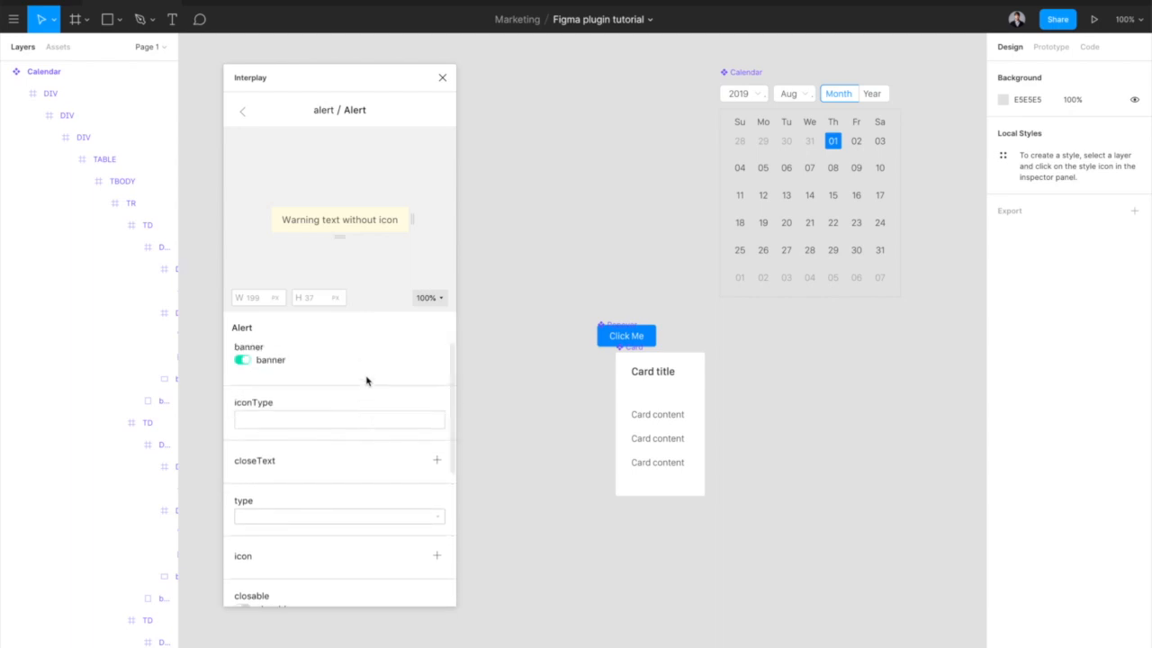
scroll("down", 3)
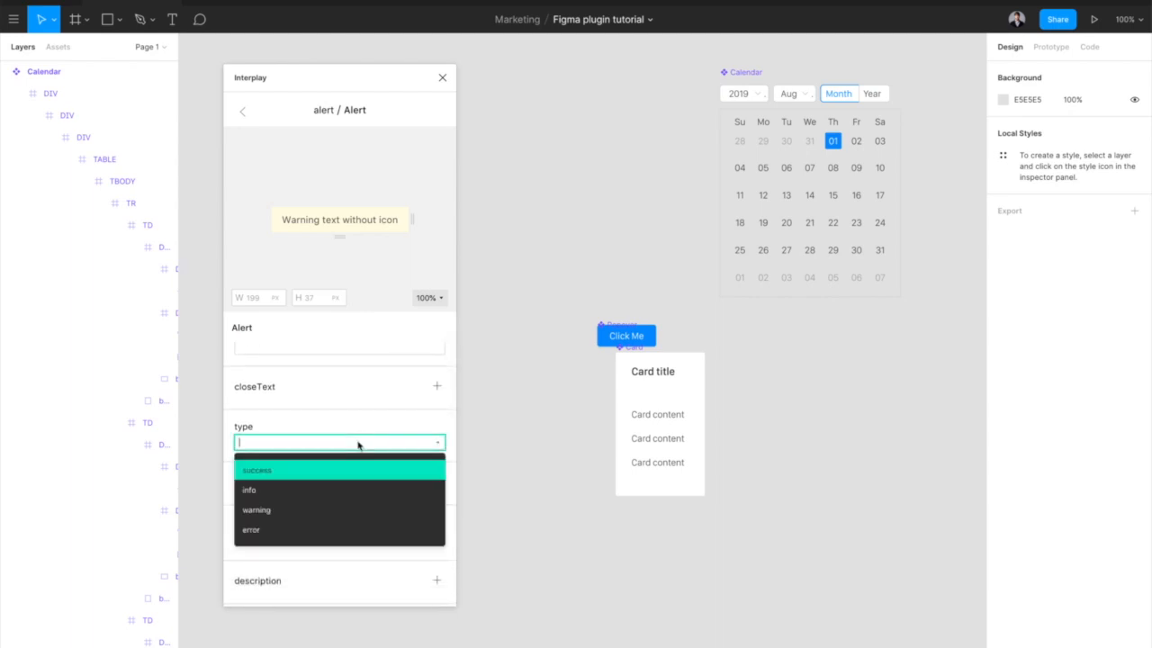
mouse_move(345, 471)
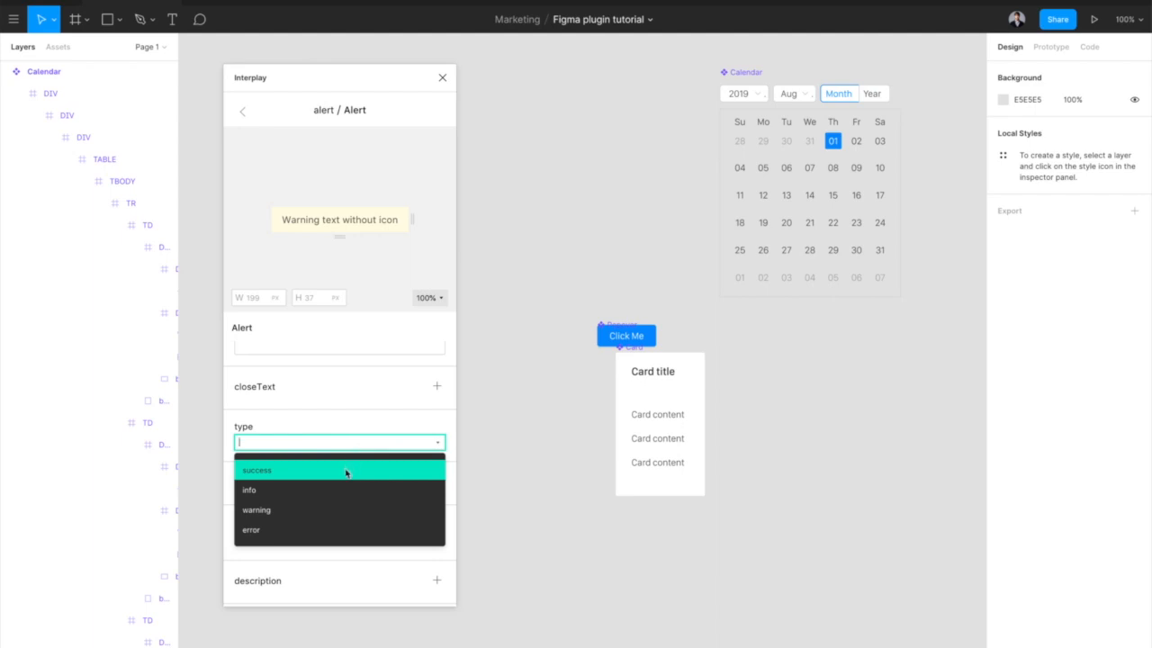
left_click(256, 469)
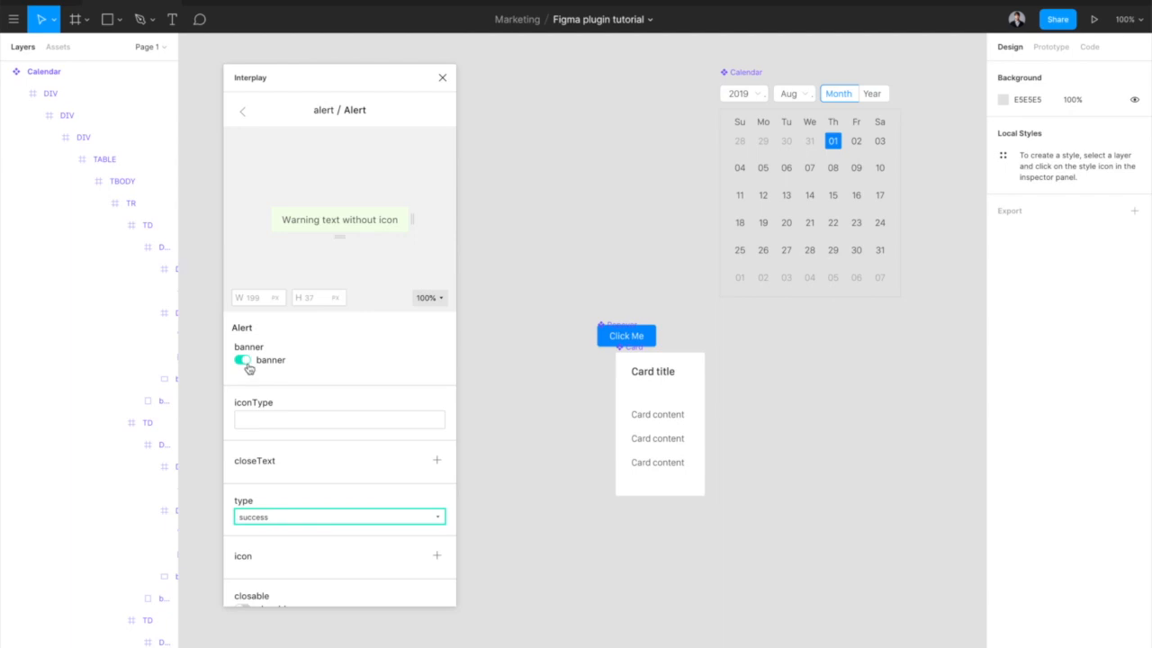
- Turn the alert's banner style off and its showIcon property on
left_click(243, 360)
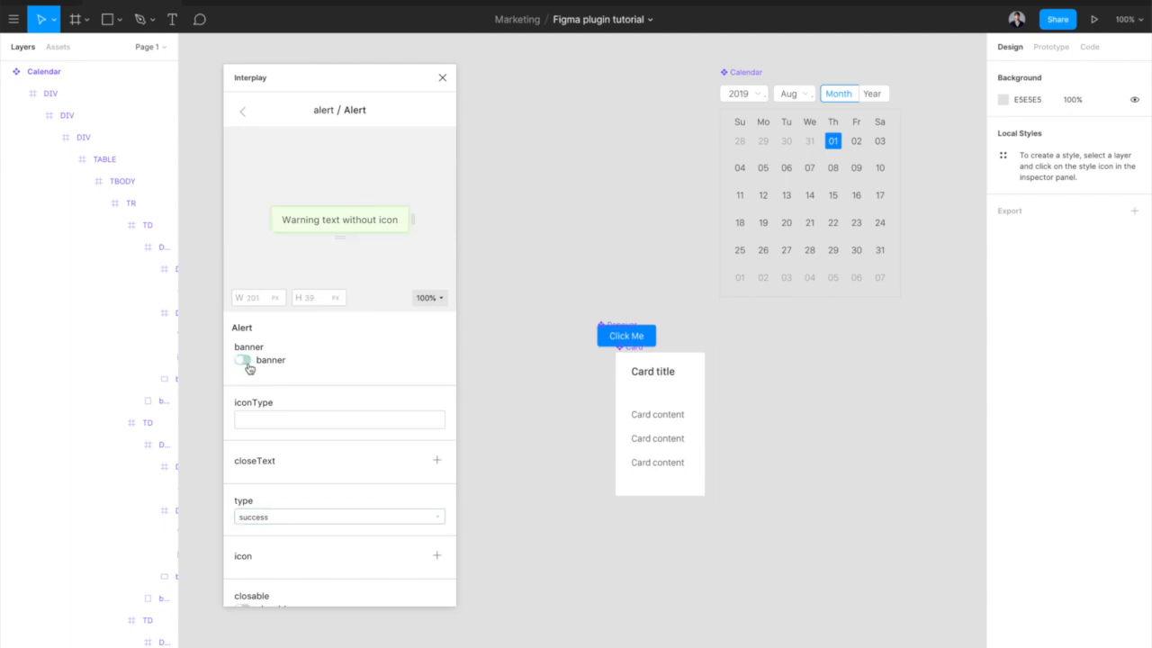
scroll("down", 3)
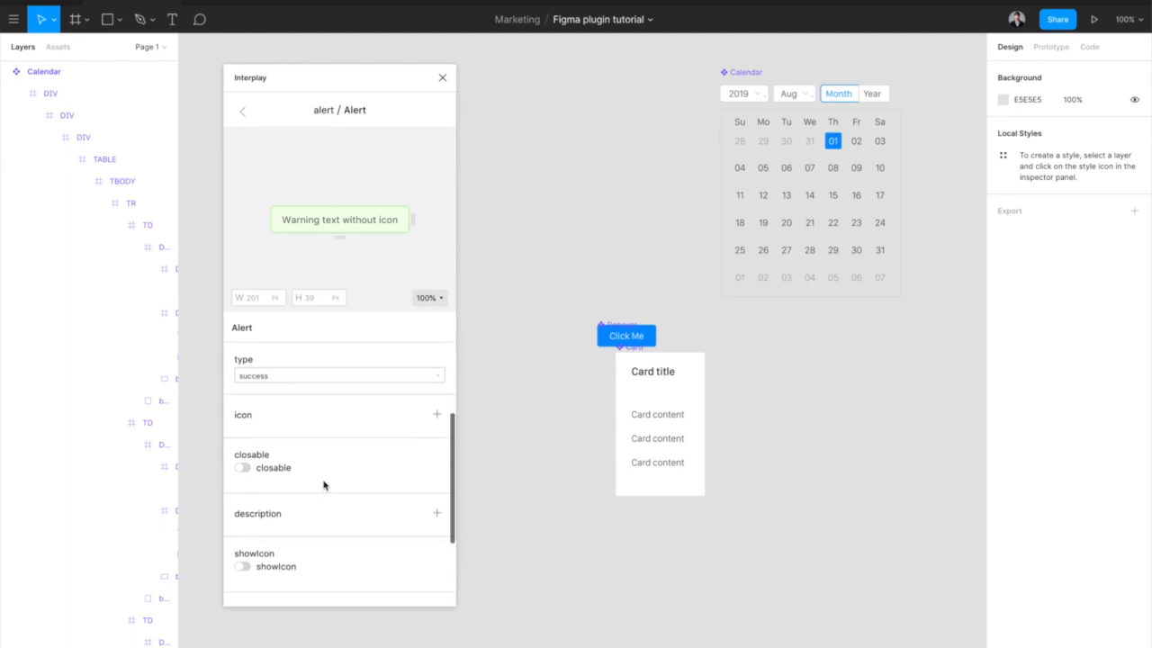
left_click(241, 565)
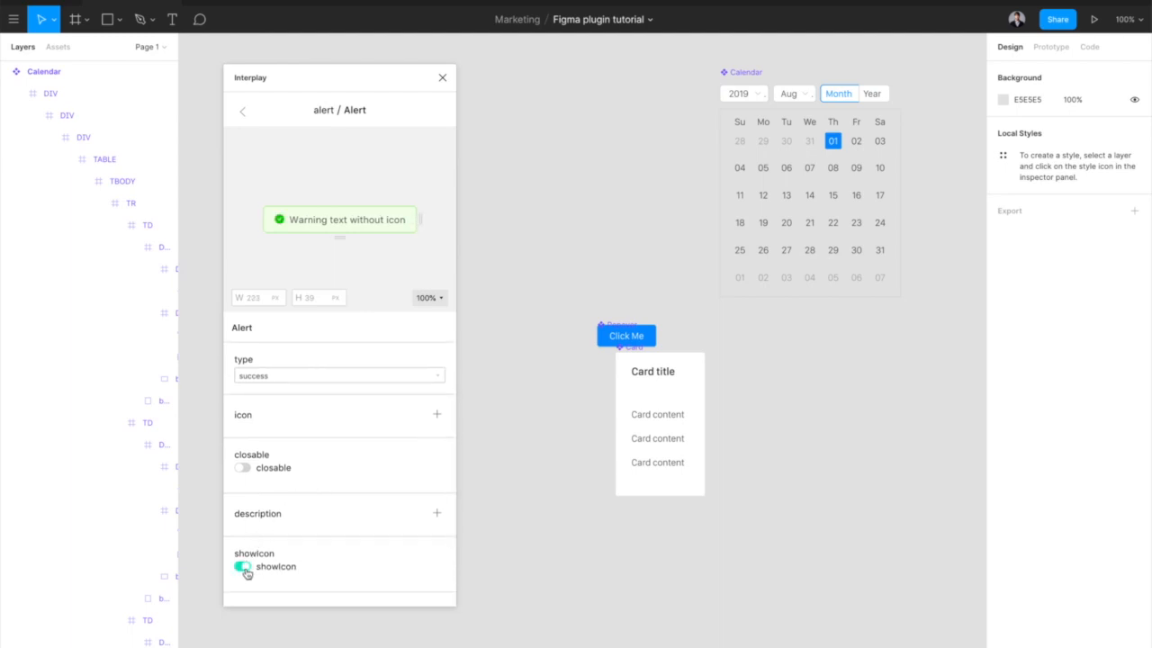
mouse_move(377, 332)
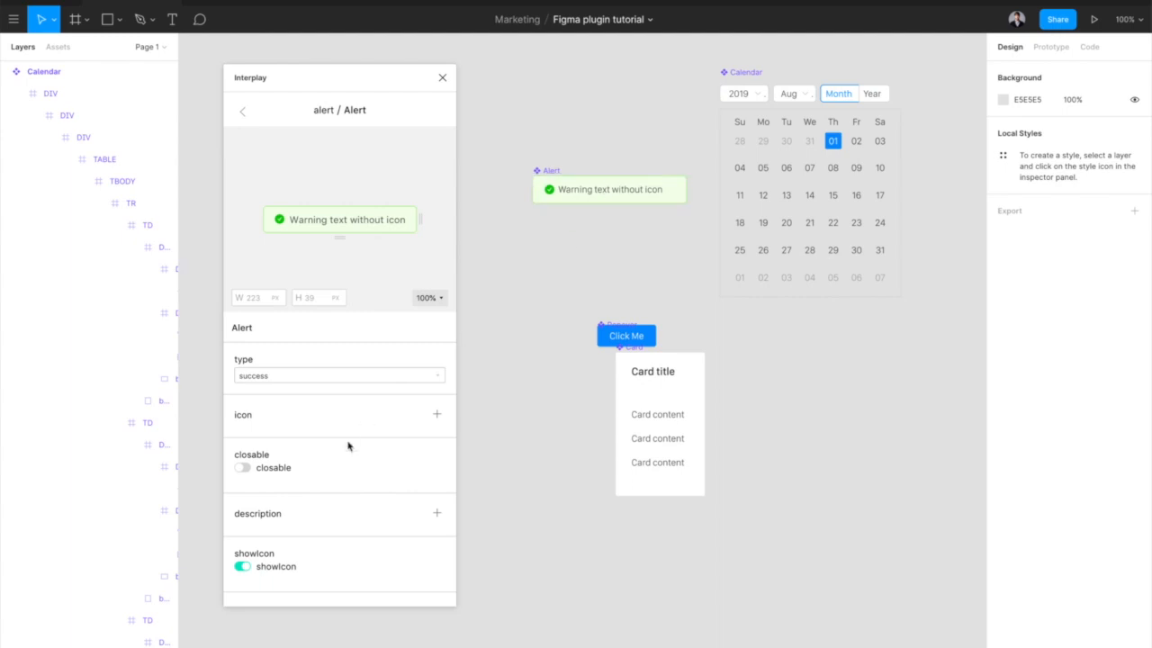
- Scroll the Interplay panel to the Alert preview for inserting it onto the canvas
scroll("down", 3)
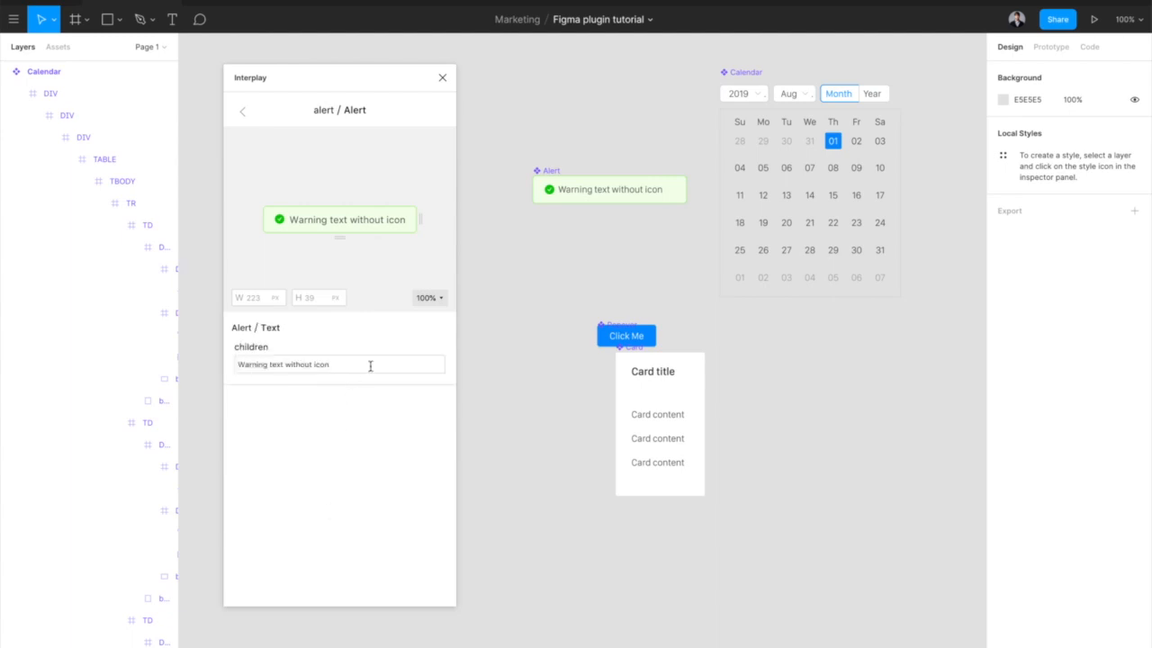
- Set the alert text to '...component properties to generate figma components on the fly' and insert it onto the canvas
type("component properties to generate figma components on the fly")
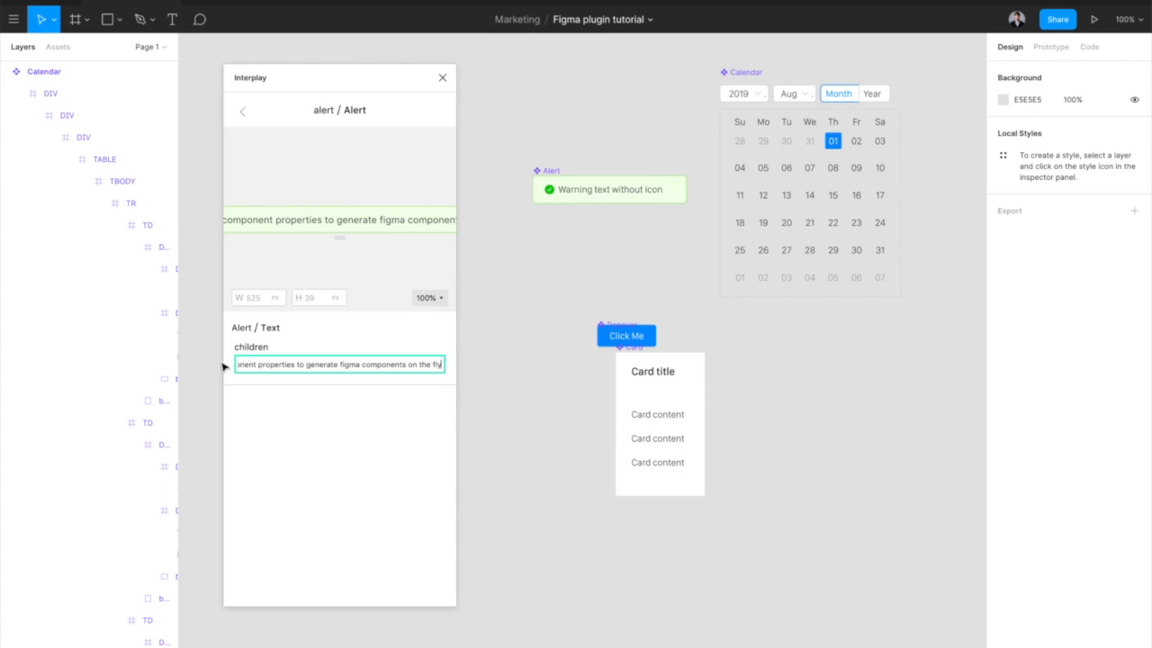
mouse_move(356, 263)
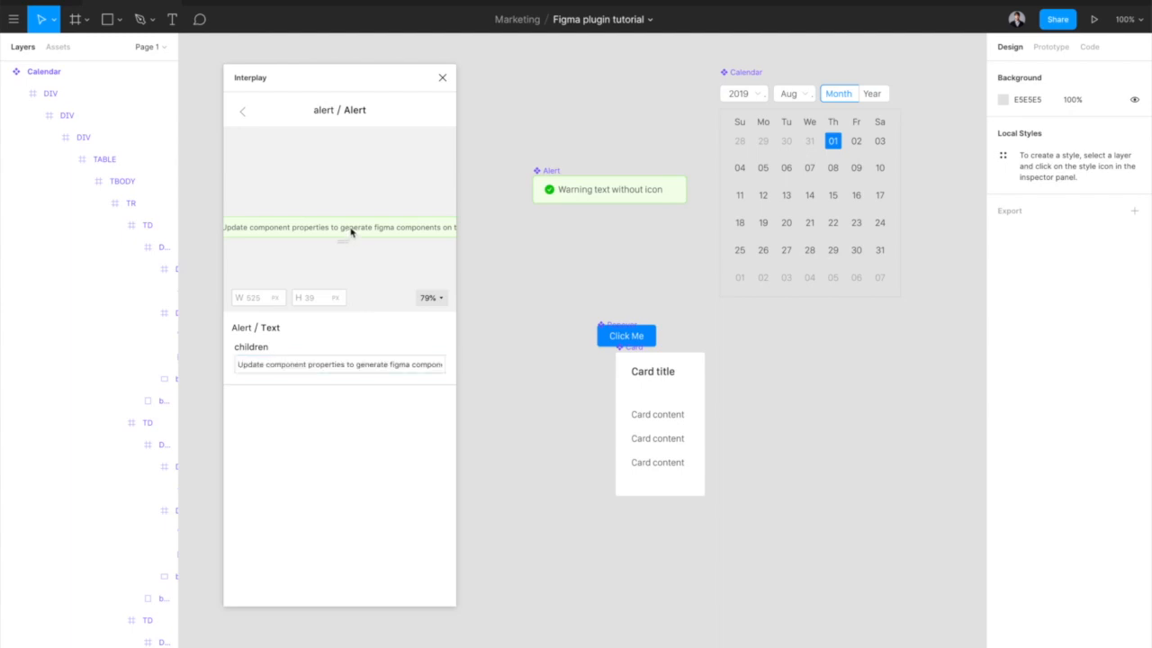
left_click(652, 286)
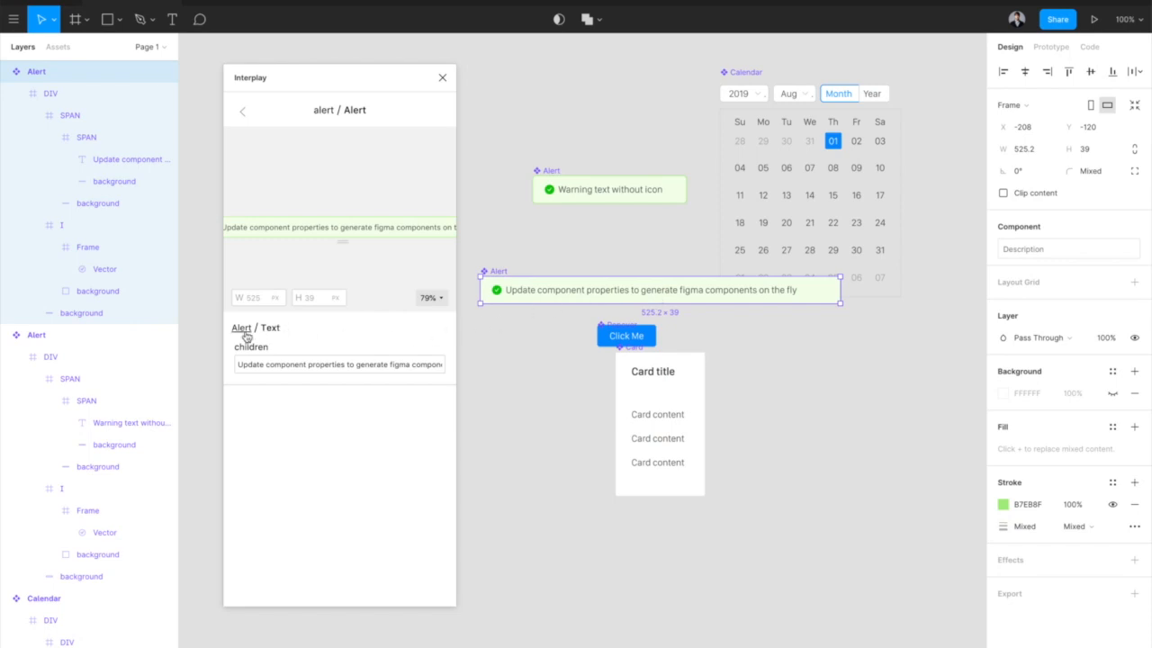
left_click(241, 327)
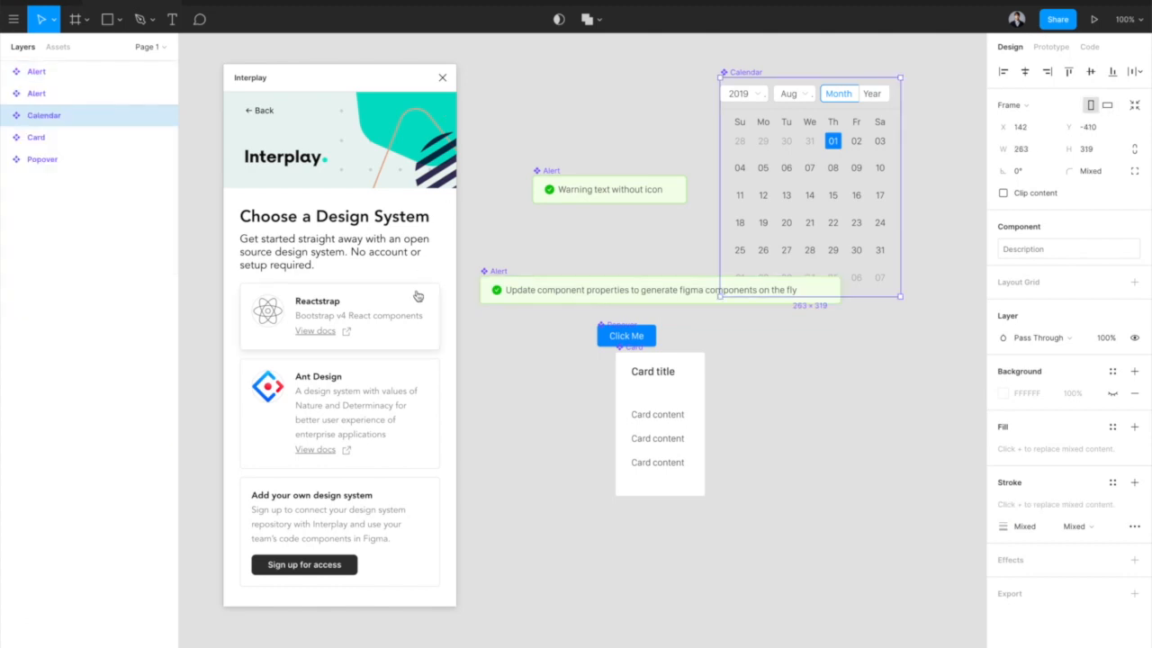
mouse_move(417, 312)
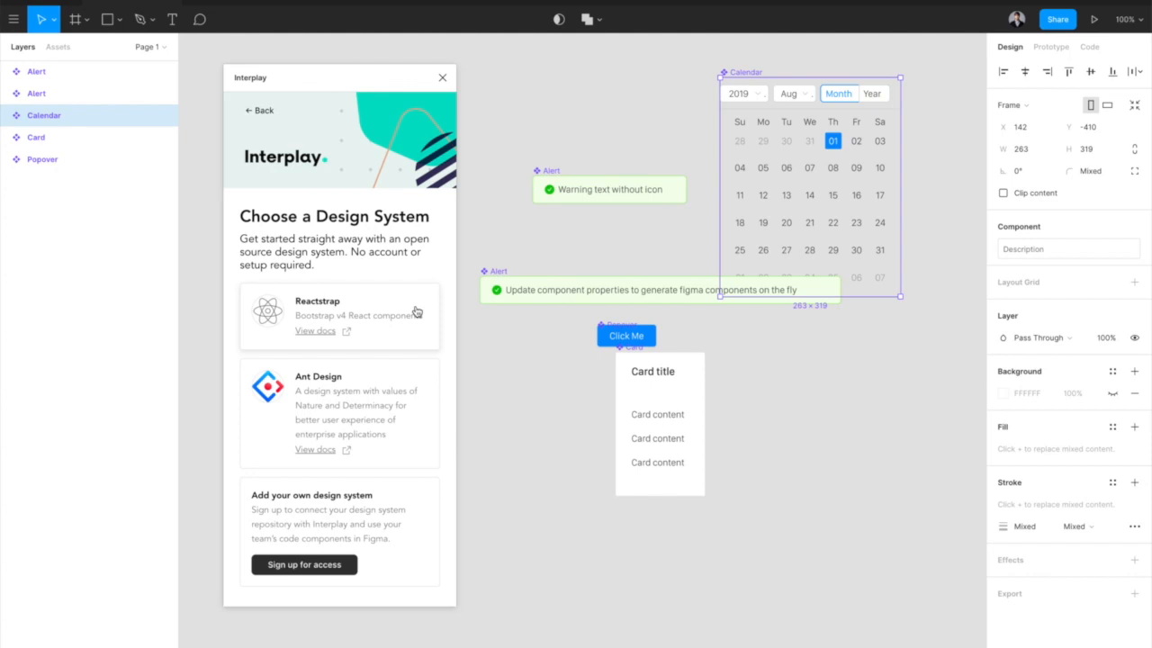
mouse_move(387, 531)
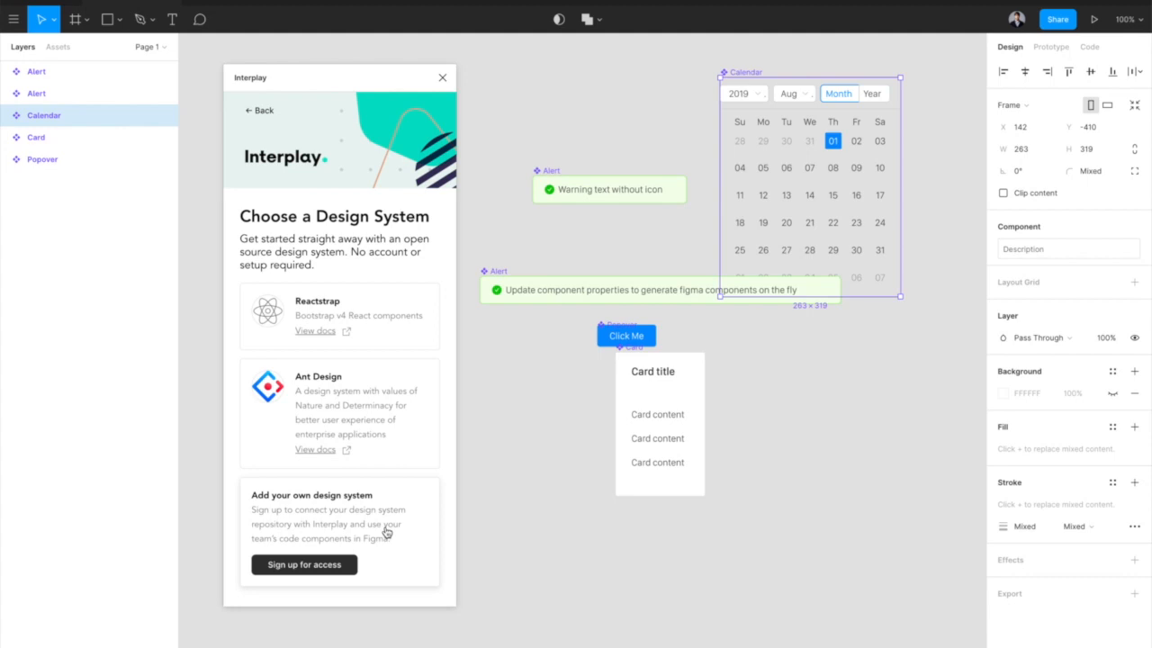
- Start 'Sign up for access' under Add your own design system on the Interplay home screen
left_click(304, 565)
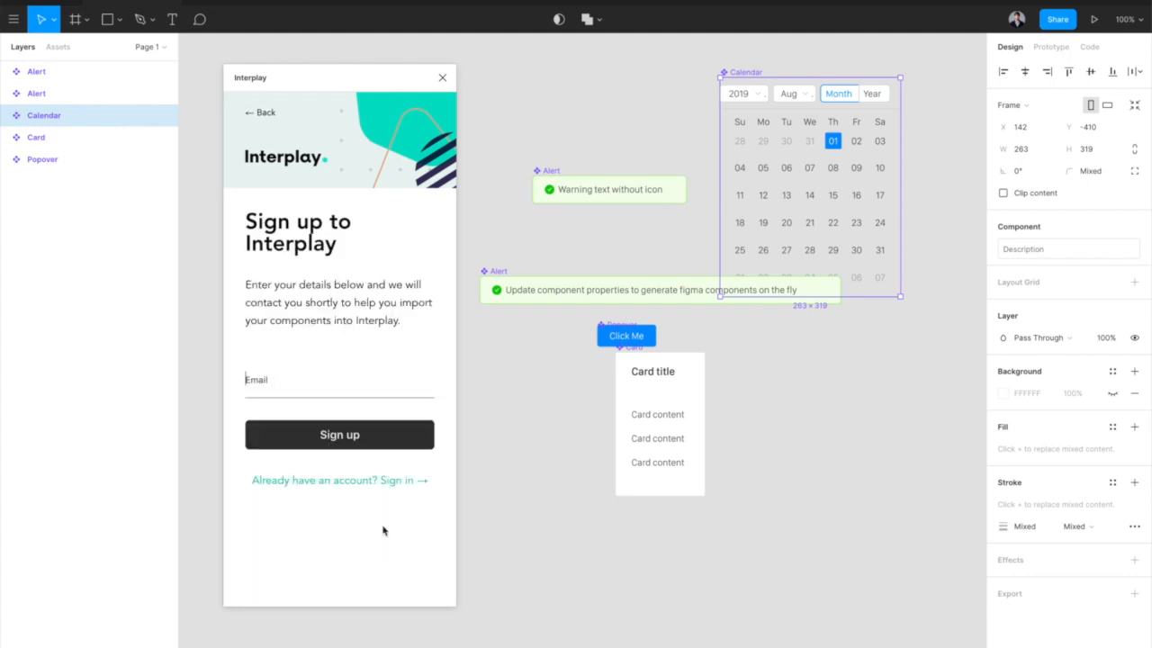